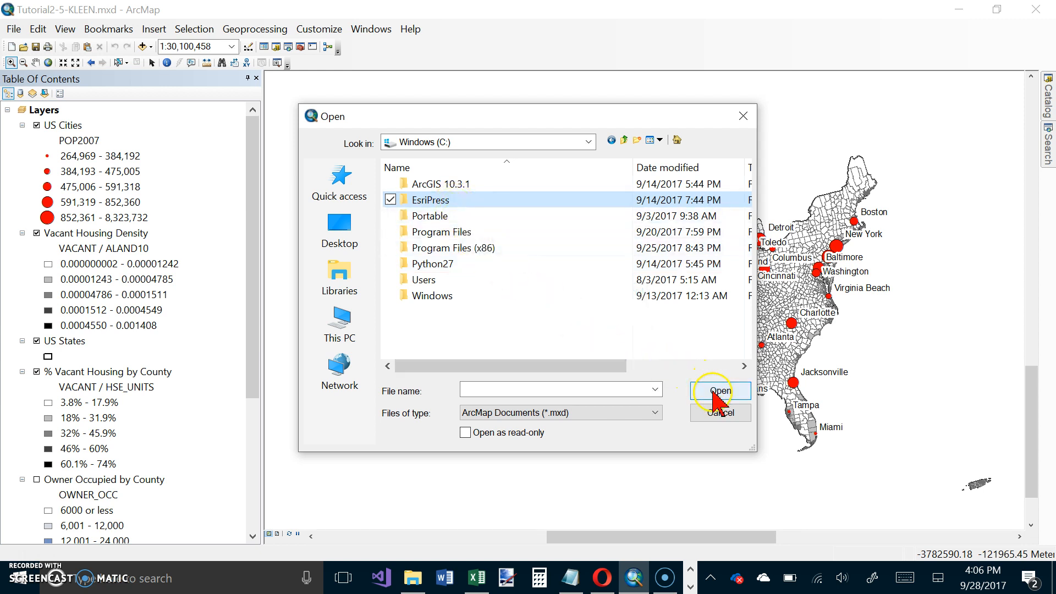
Step: Open Tutorial2-4-KLEEN.mxd from the EsriPress > GIST1 > Maps folder
double_click(429, 199)
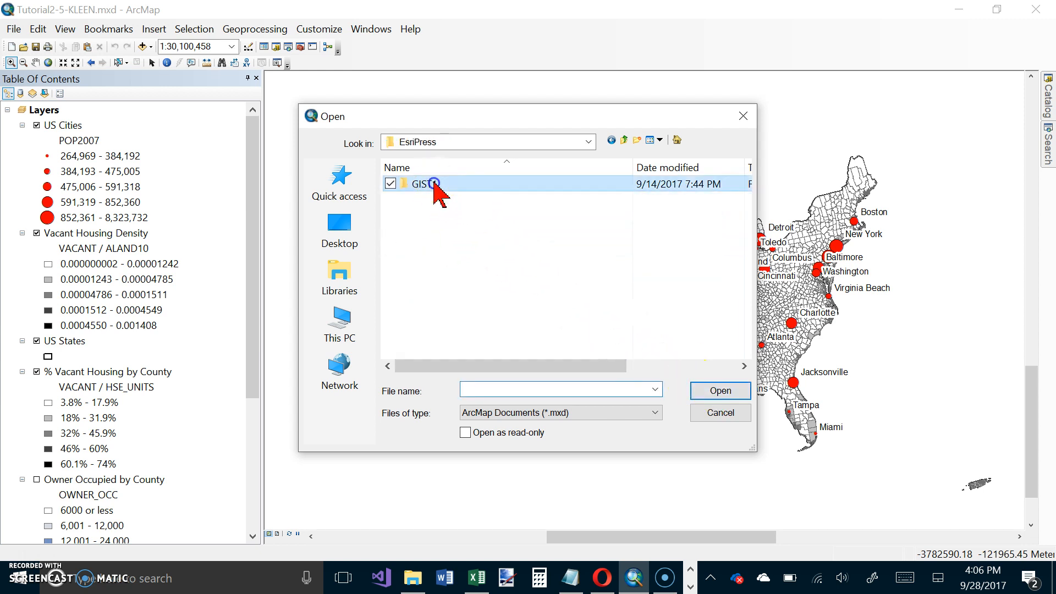
double_click(428, 183)
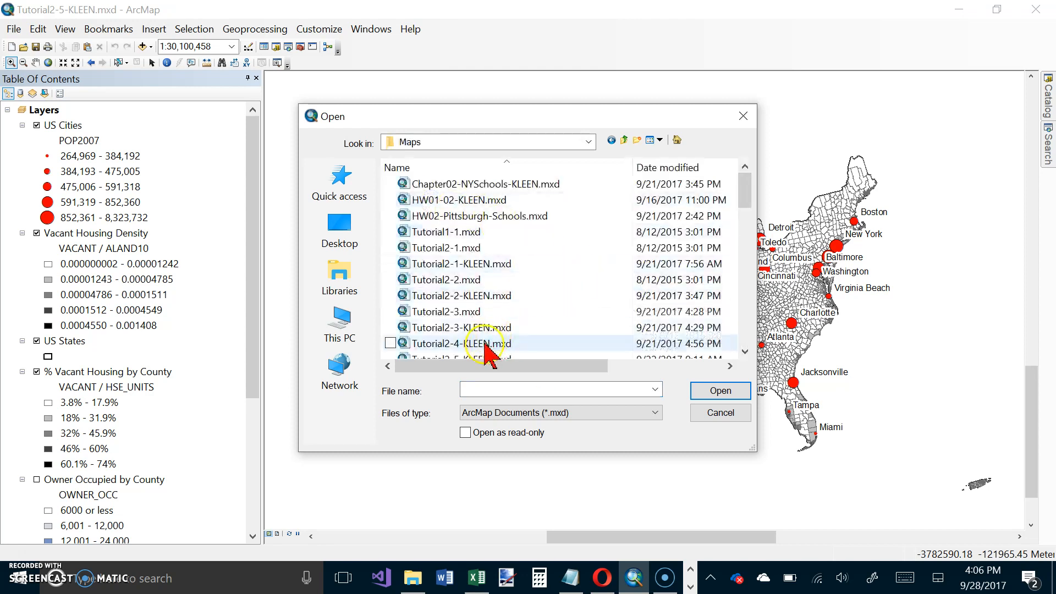
click(461, 343)
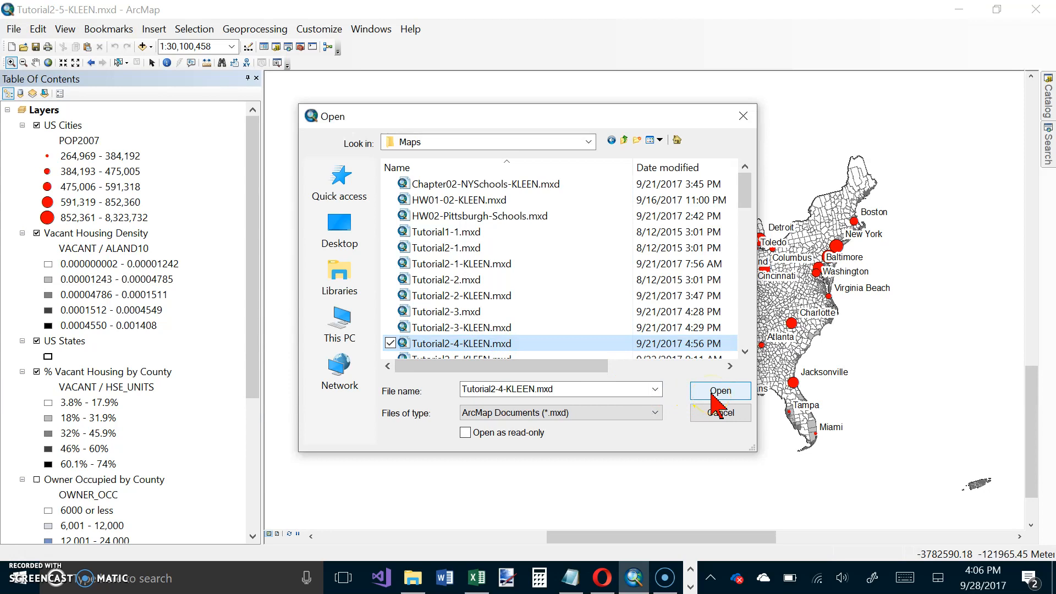
click(719, 390)
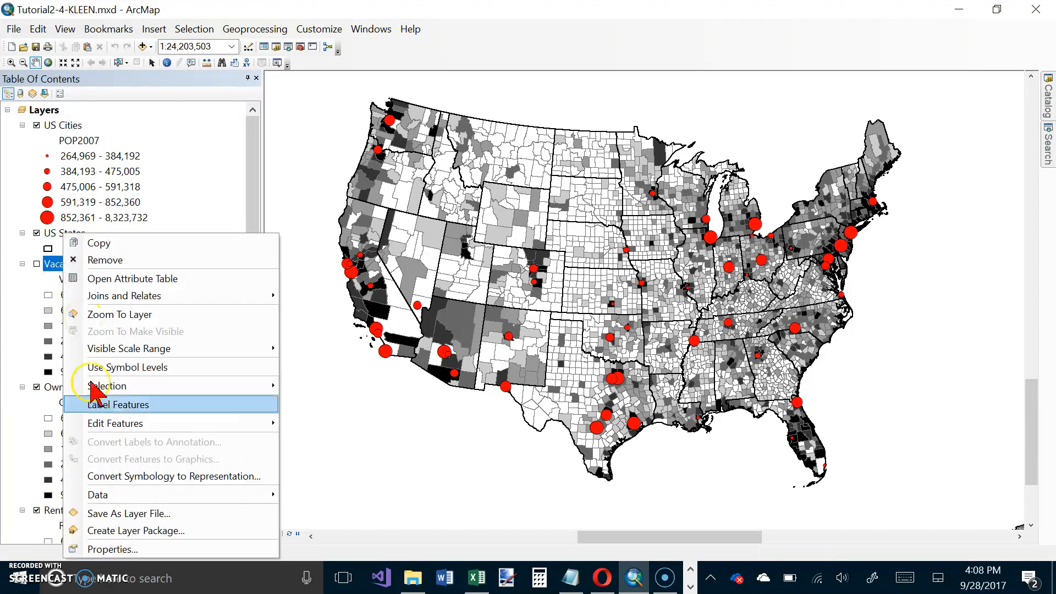
Step: Prefix the Vacant Housing by County layer name with % in its General properties
click(120, 404)
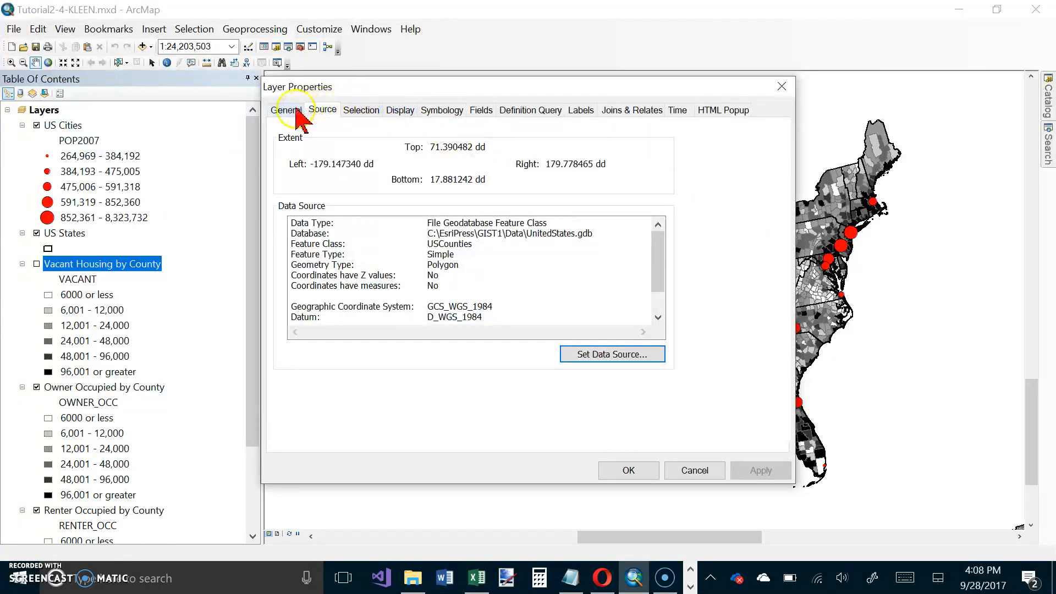
click(286, 110)
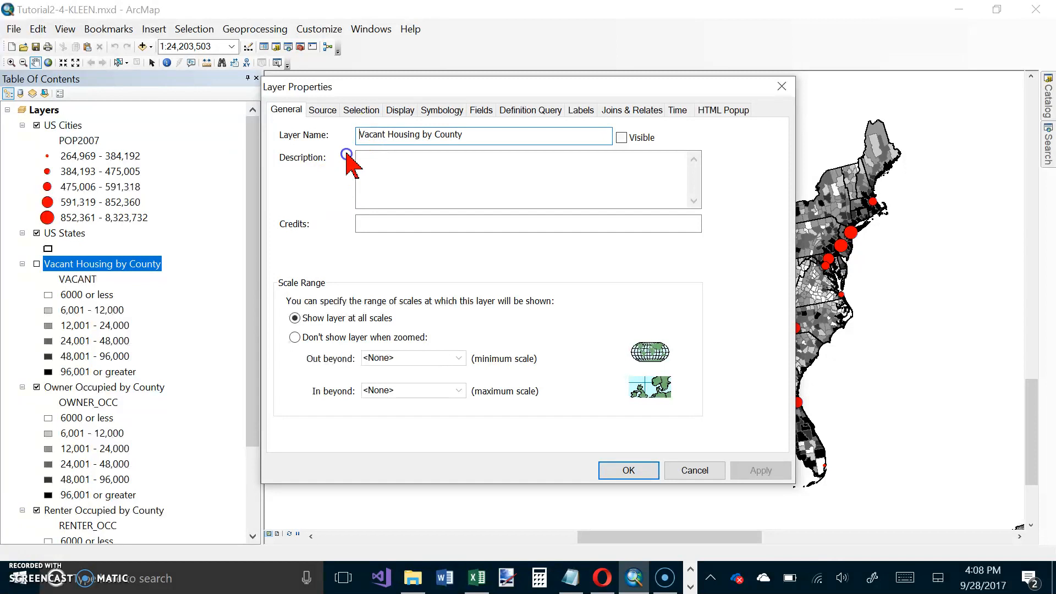
text(%)
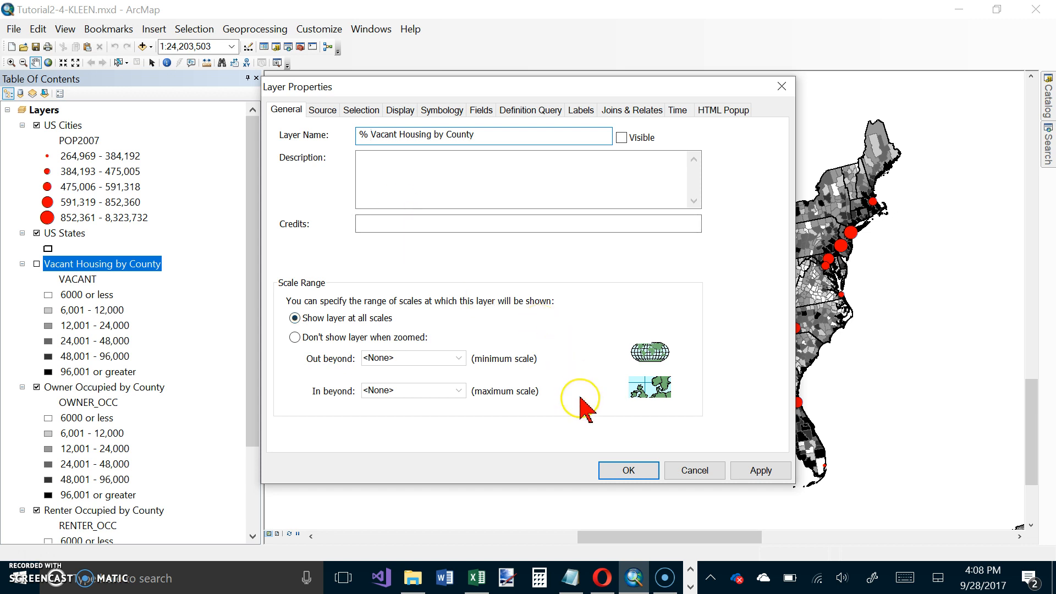
mouse_move(480, 249)
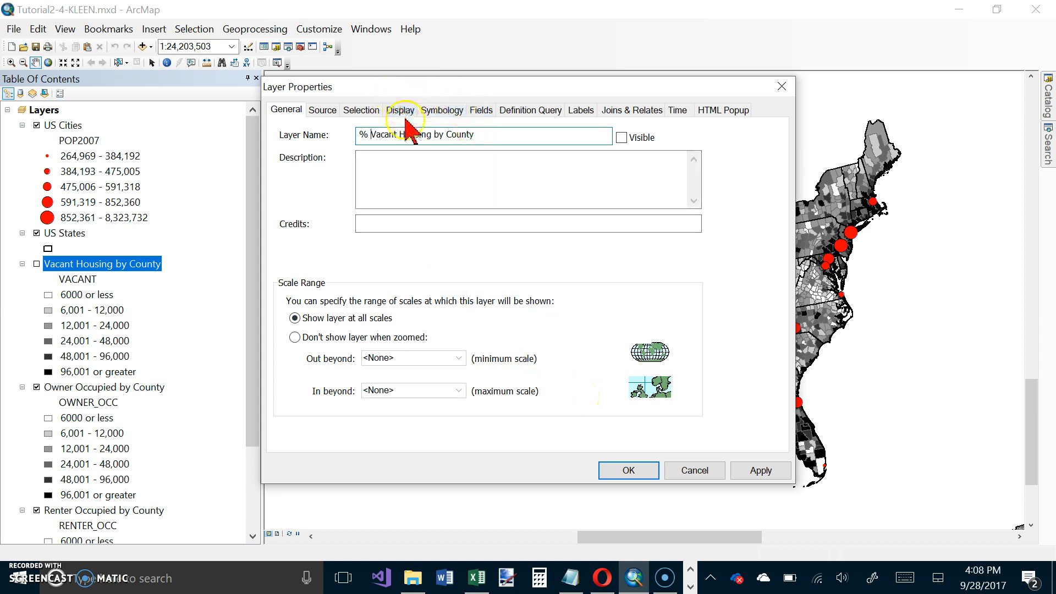
mouse_move(444, 125)
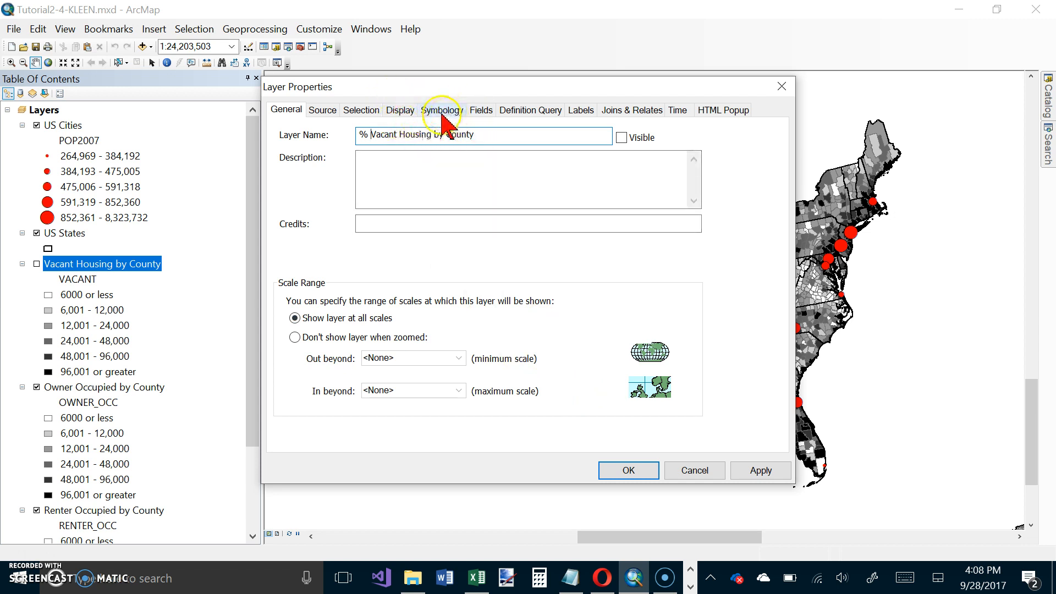
Step: Normalize the VACANT graduated colours by HSE_UNITS and set the classes to 5
click(441, 110)
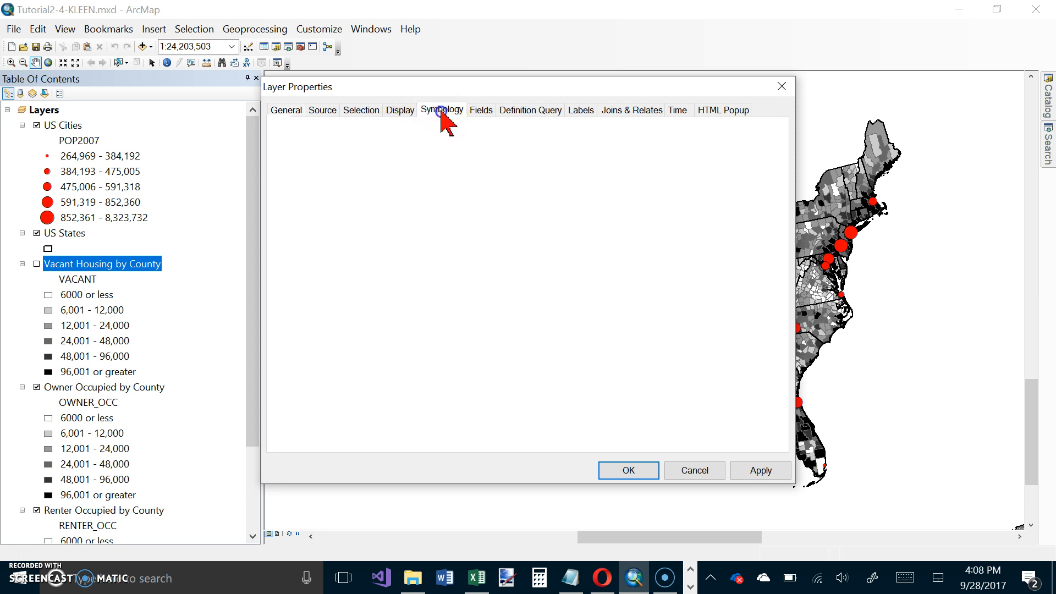
click(440, 110)
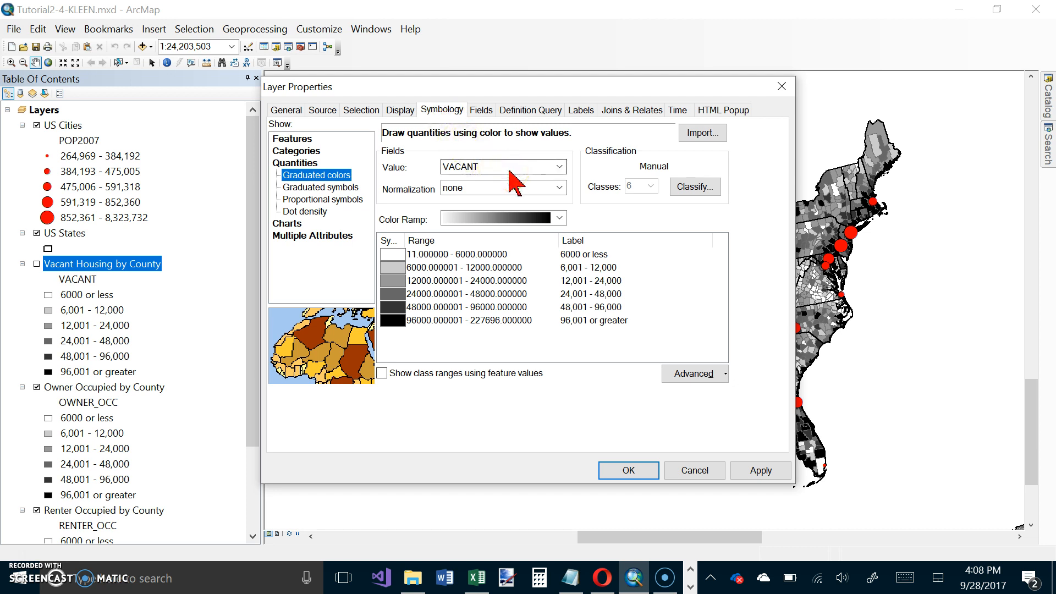
click(558, 188)
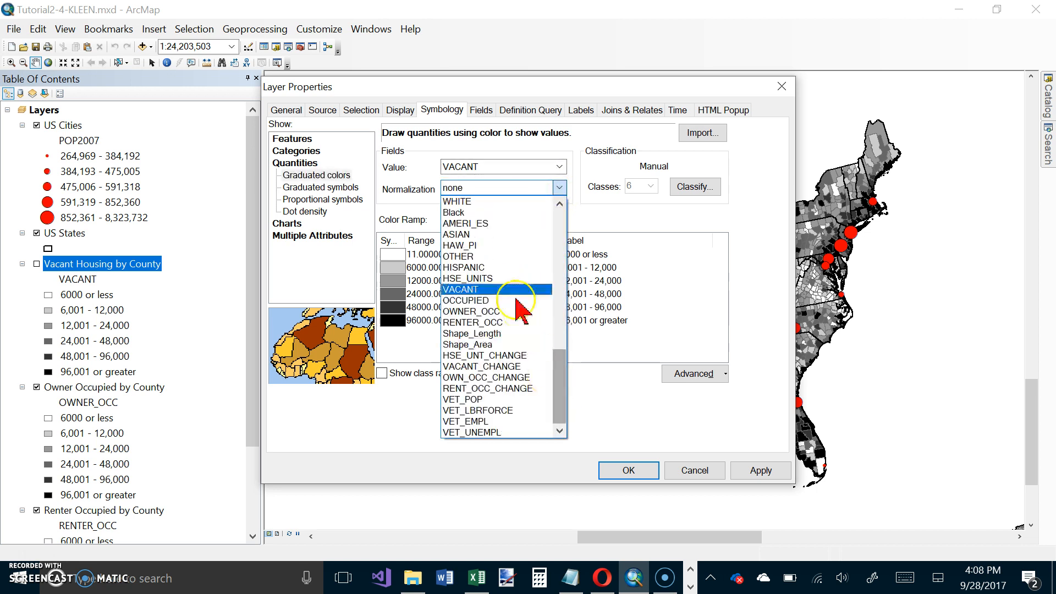
mouse_move(467, 278)
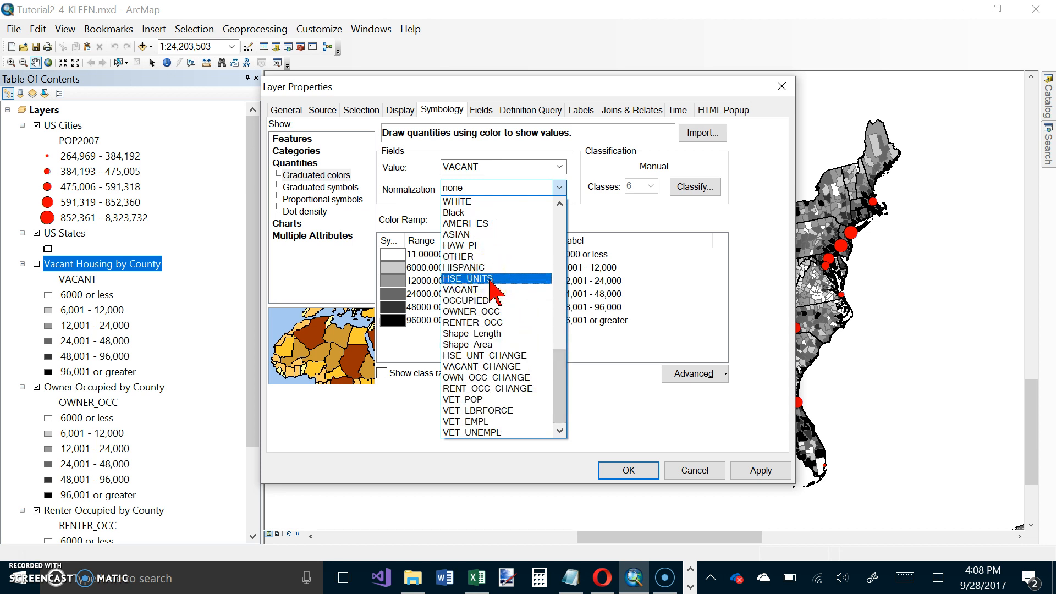
click(467, 278)
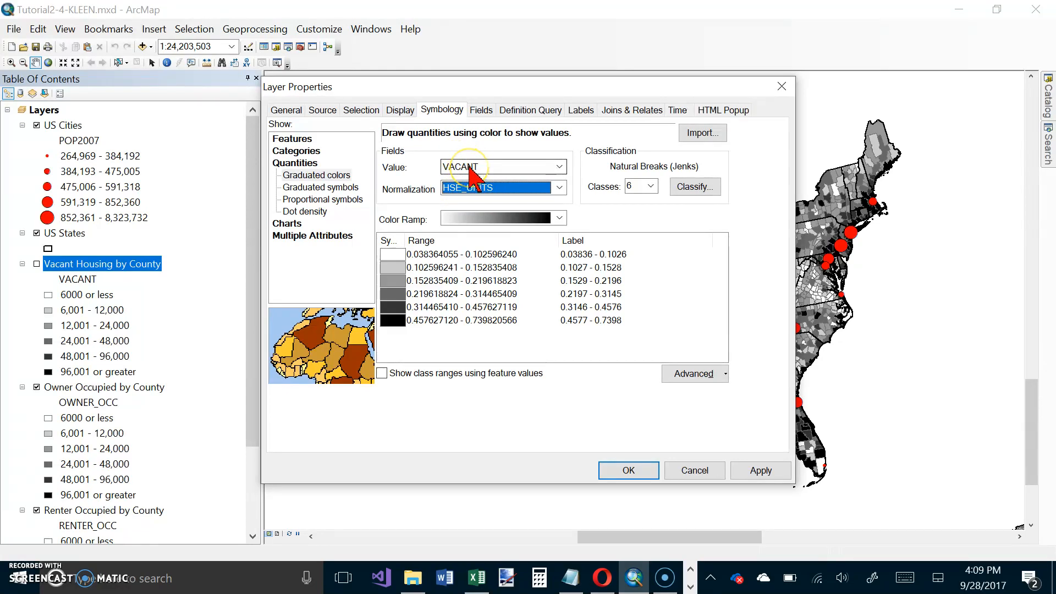
mouse_move(478, 178)
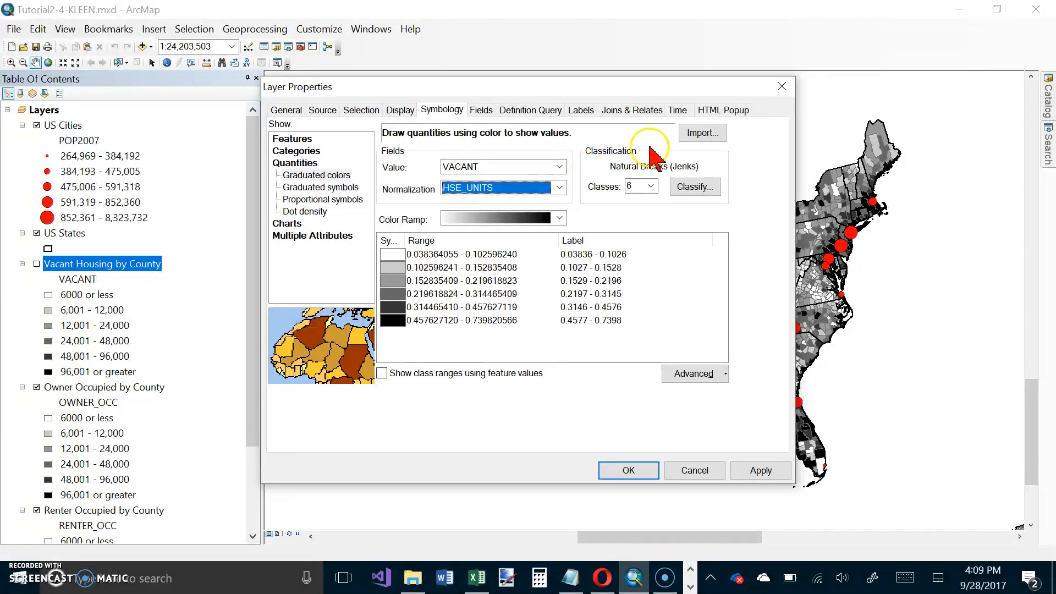
click(650, 187)
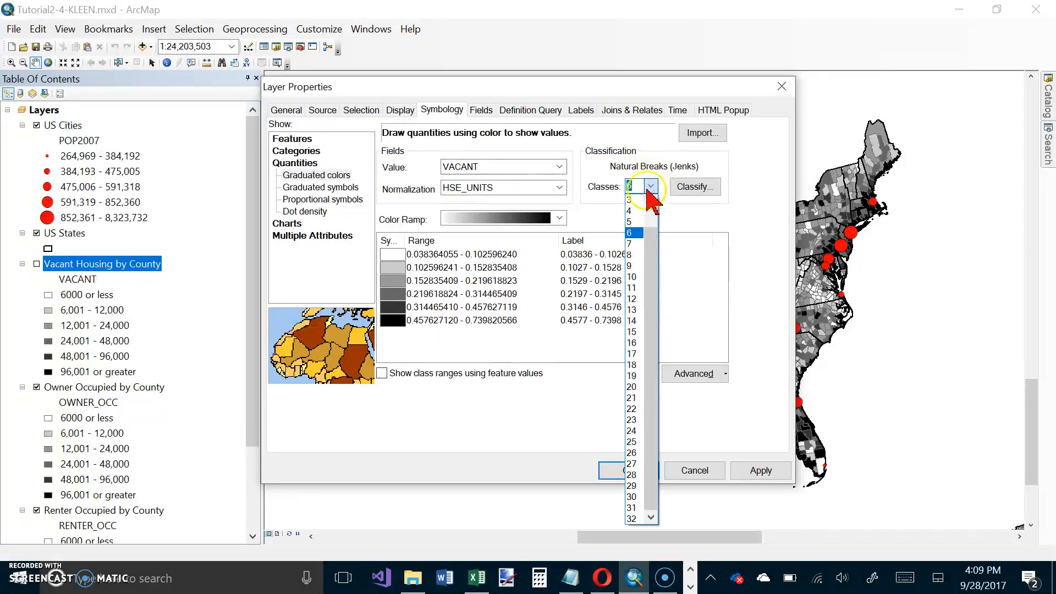
click(628, 220)
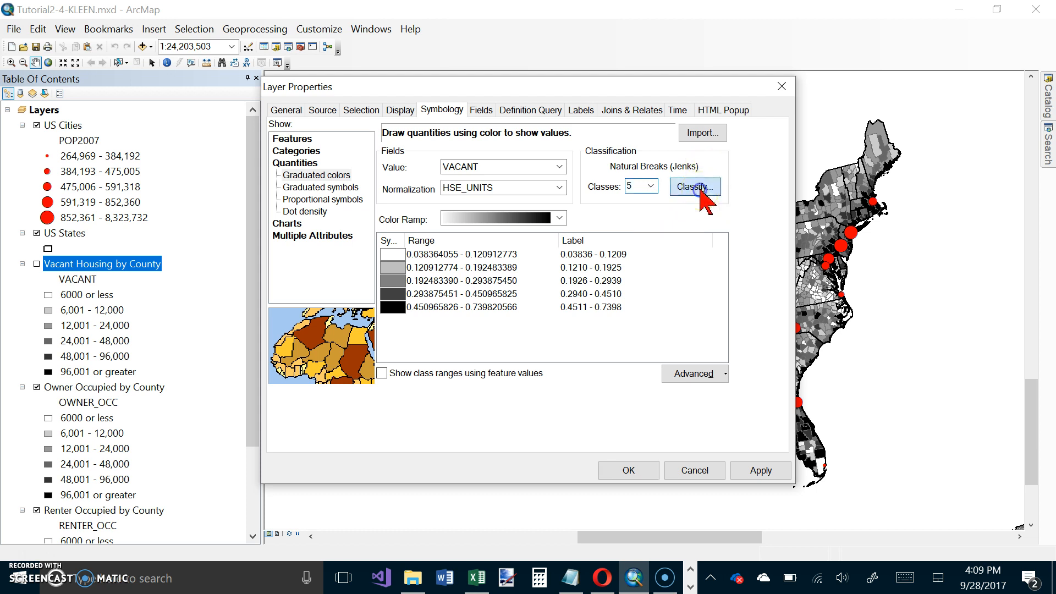
Step: Change the classification method to Equal Interval and confirm
click(694, 187)
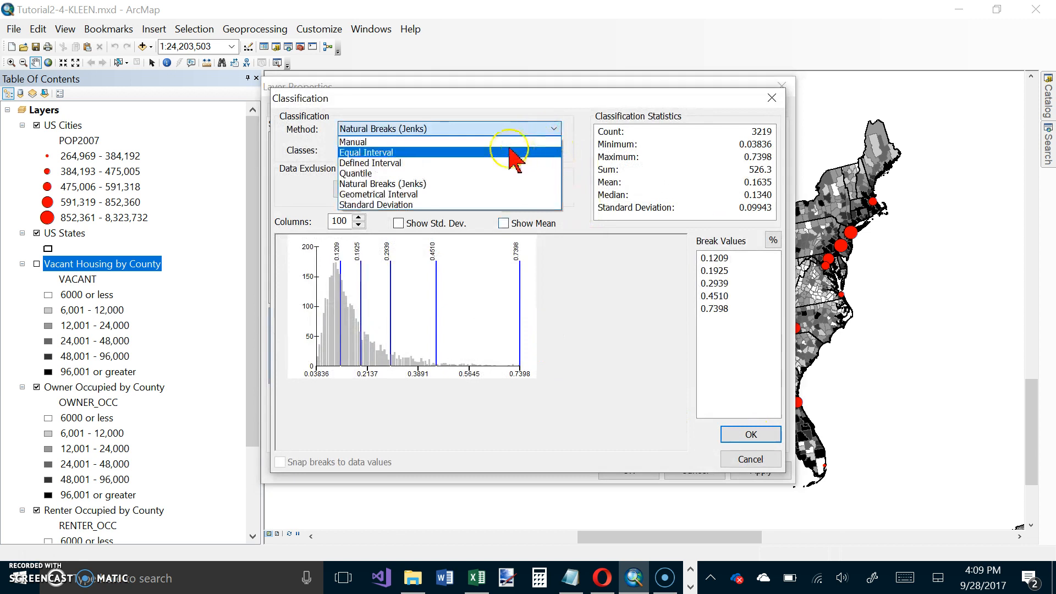
click(366, 152)
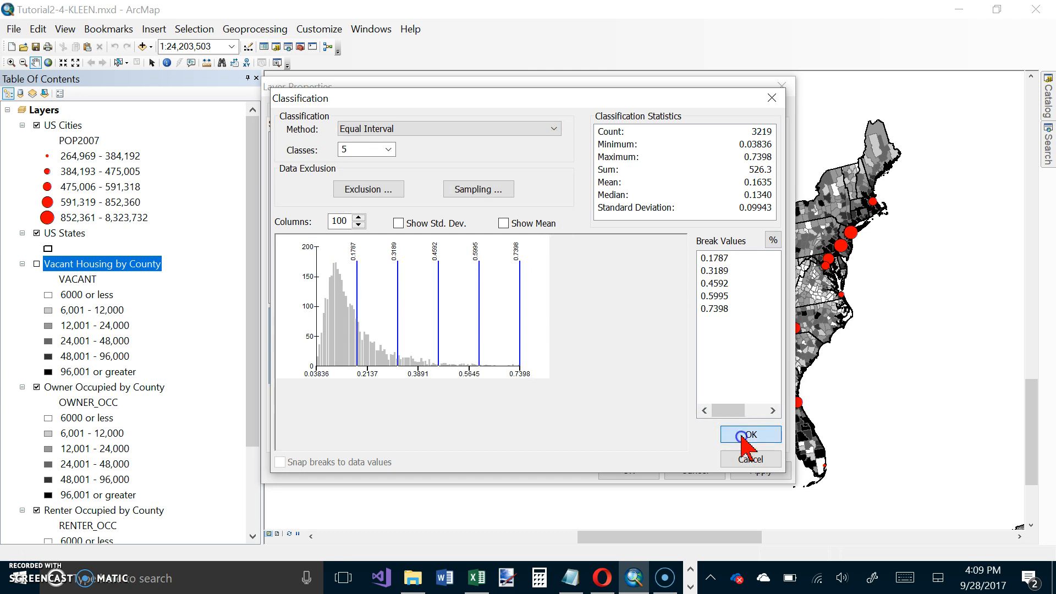
click(749, 434)
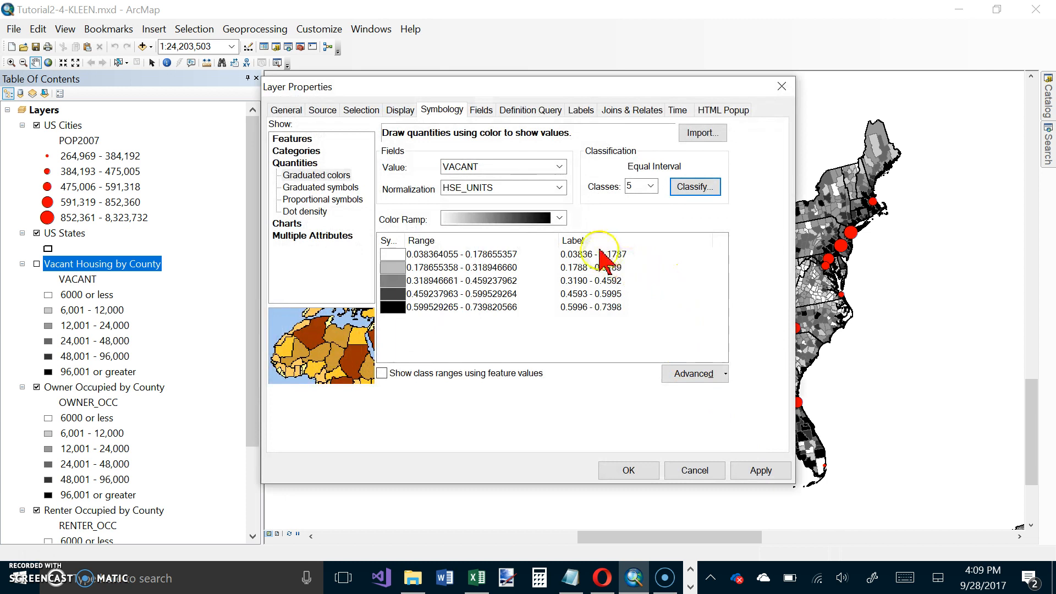
Step: Format the class labels as Percentage, treating the numbers as fractions
right_click(592, 254)
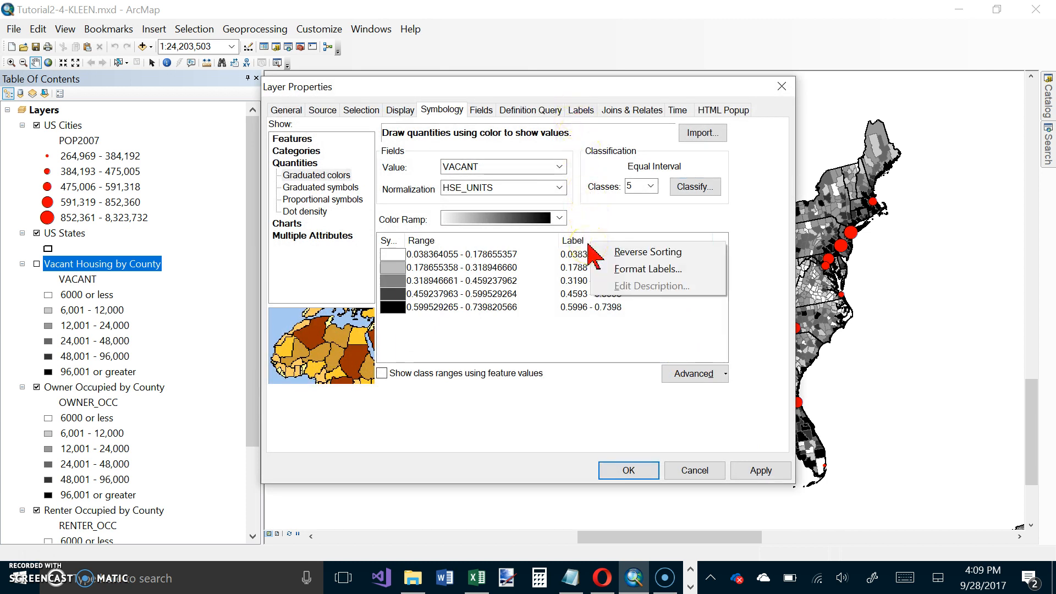
click(646, 269)
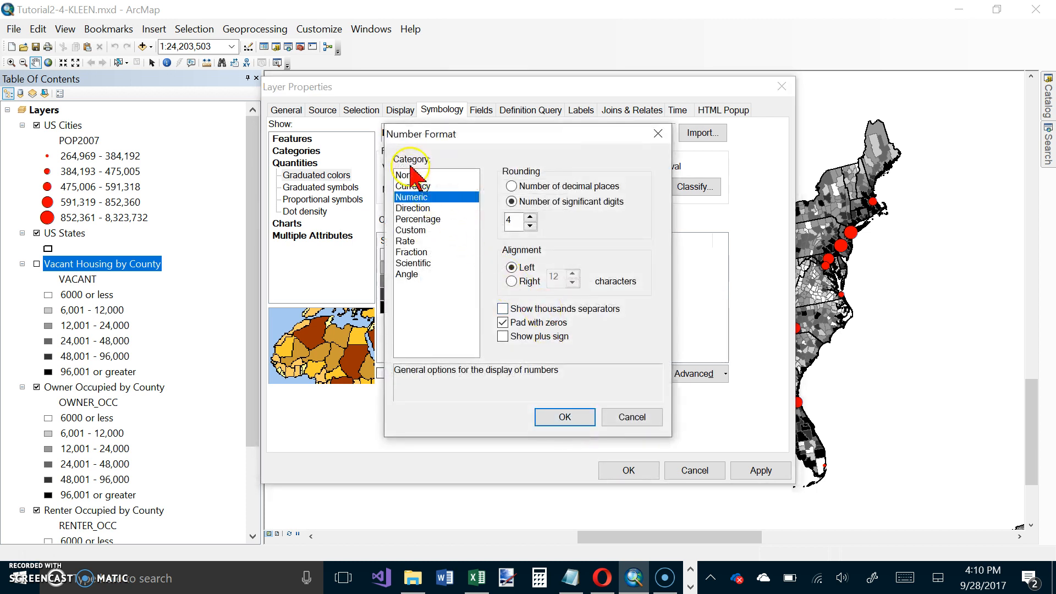
click(417, 218)
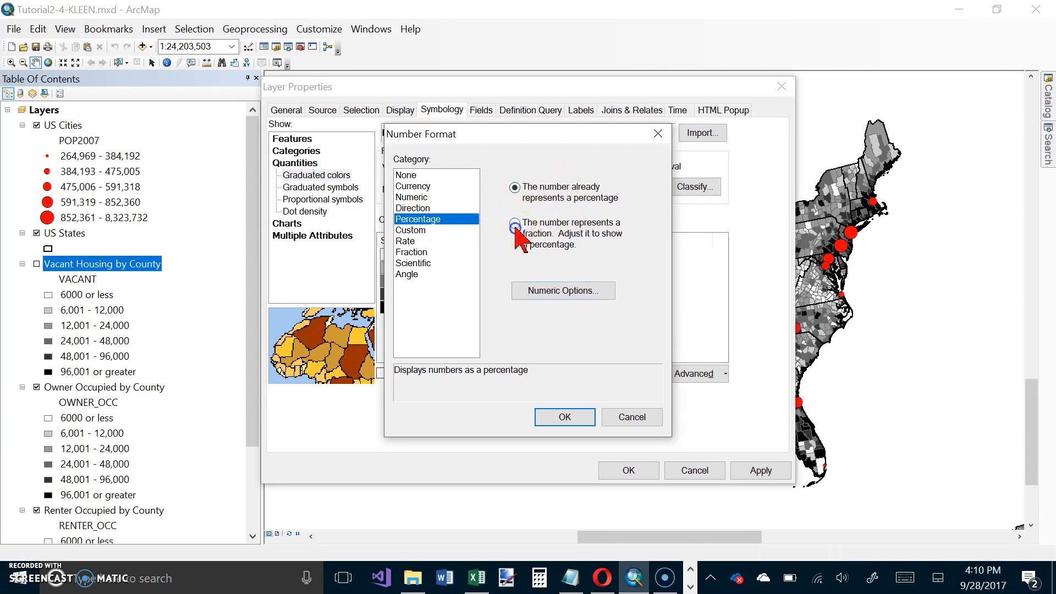
click(515, 224)
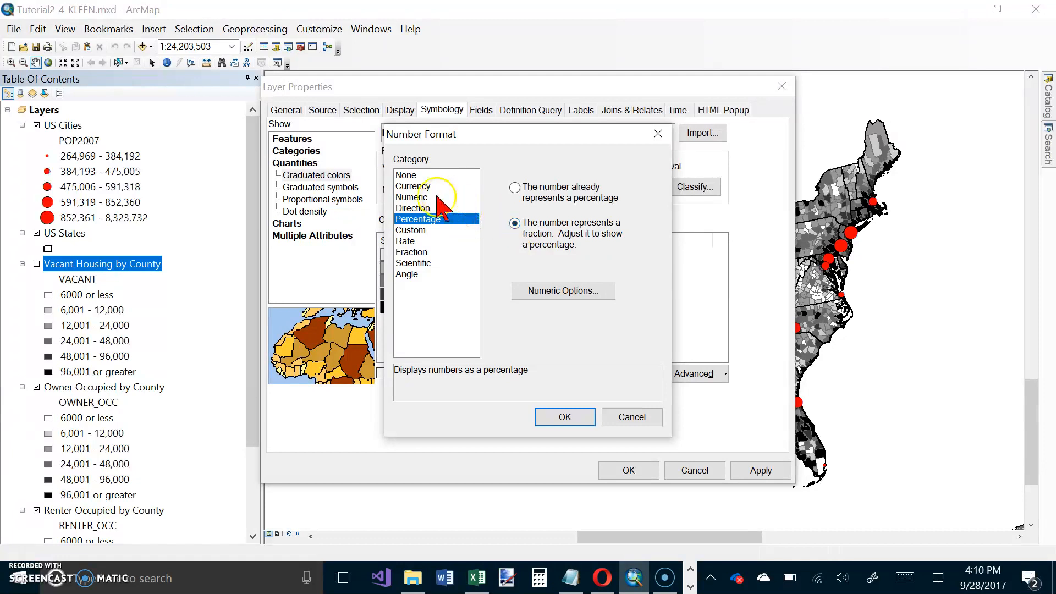
click(562, 291)
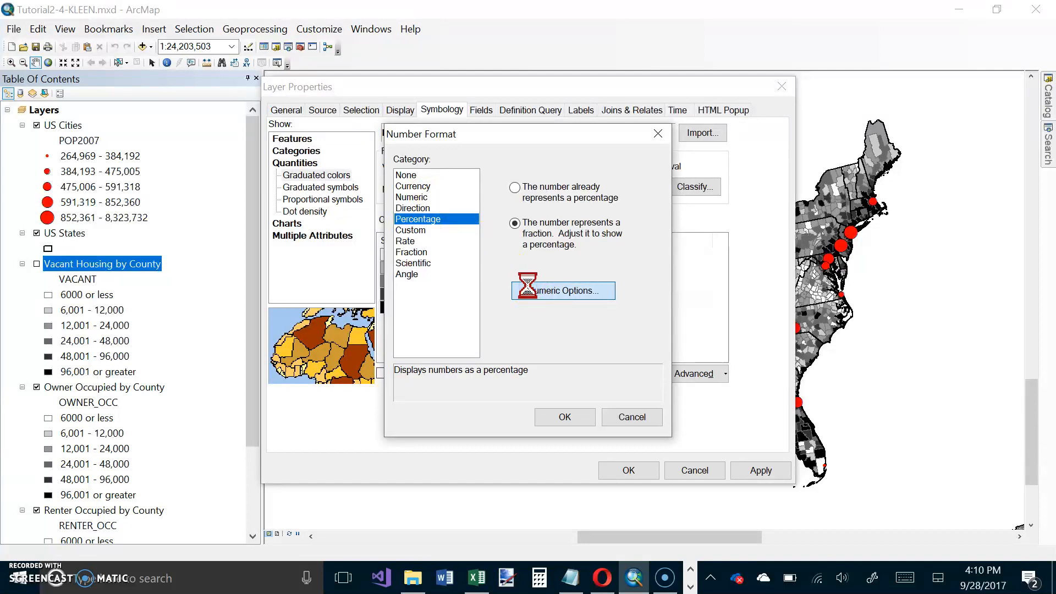
Step: Round the percentage labels to 1 decimal place and apply through all dialogs
click(562, 290)
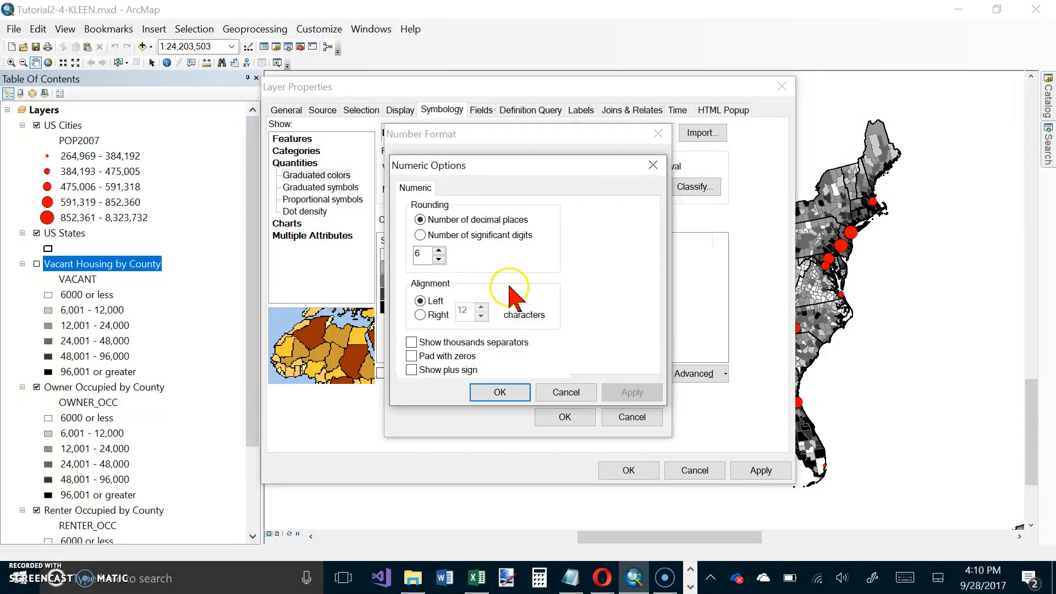
mouse_move(535, 283)
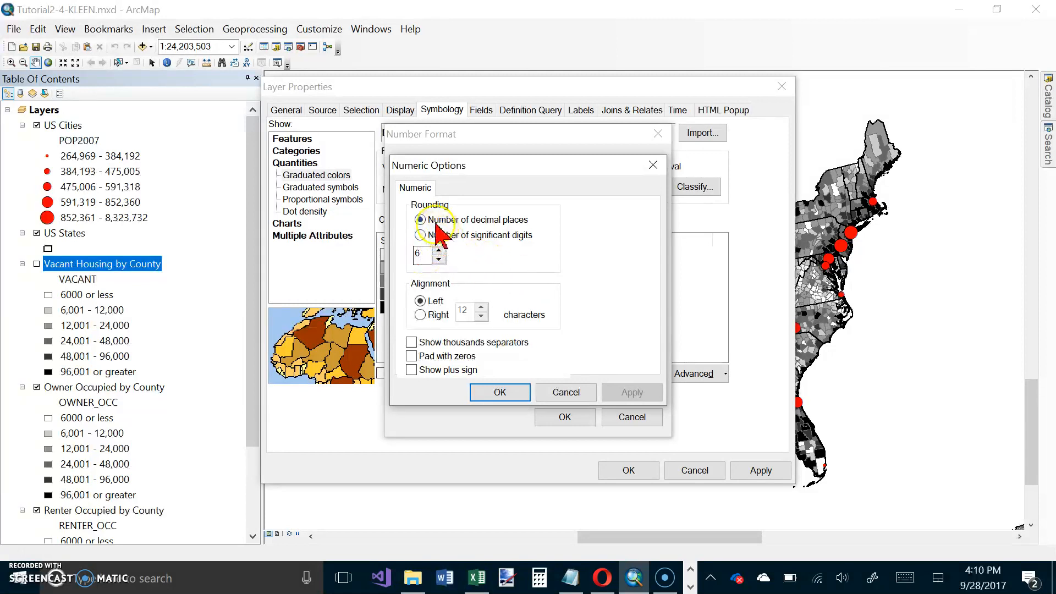
click(438, 258)
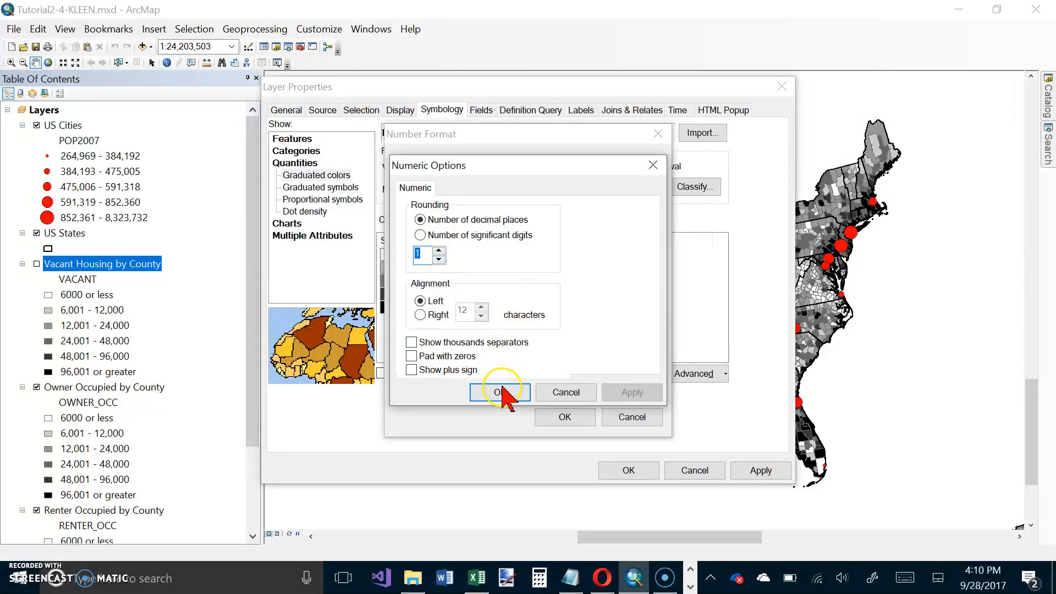
click(500, 393)
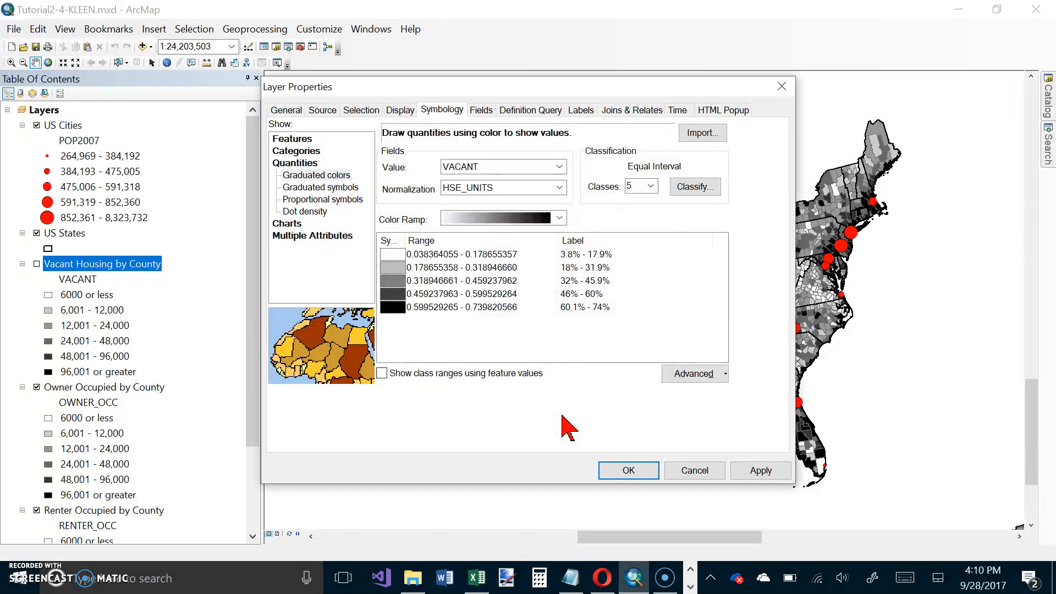
click(627, 470)
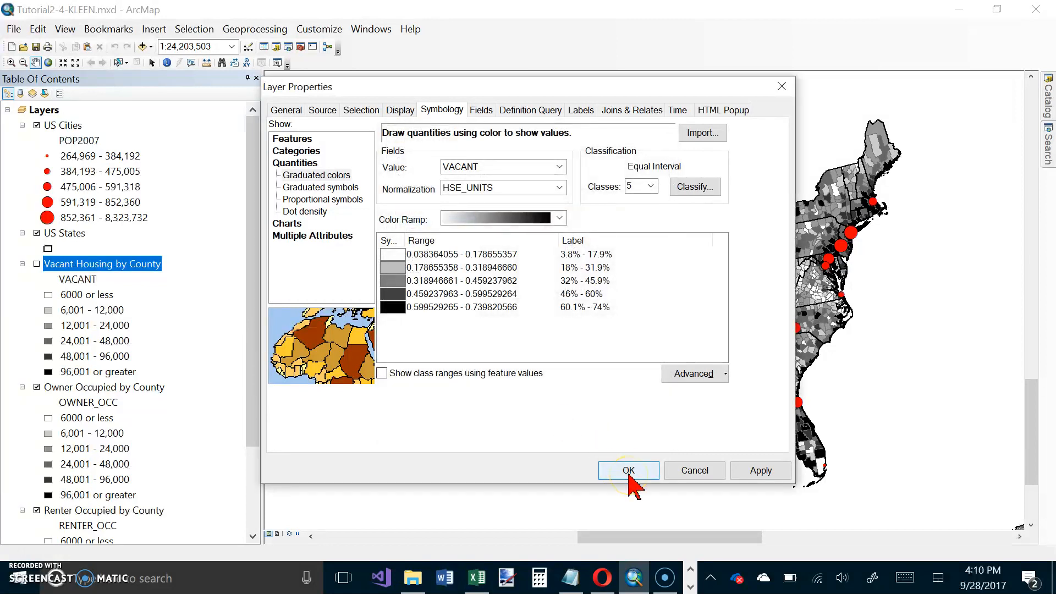
click(627, 471)
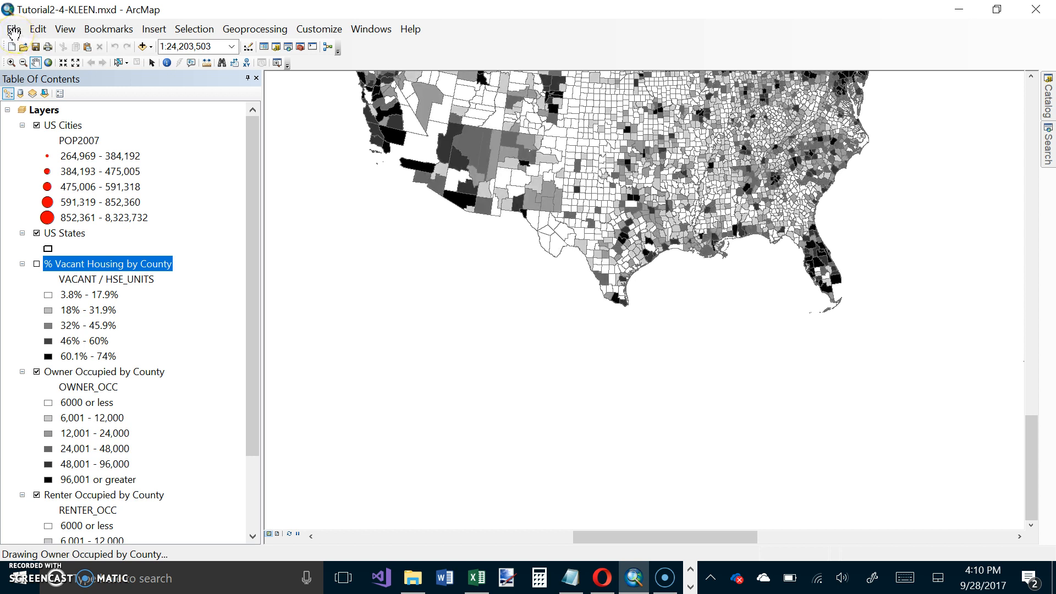
Step: Save the map as Tutorial2-5-KLEEN.mxd in Maps, replacing the existing file
click(13, 29)
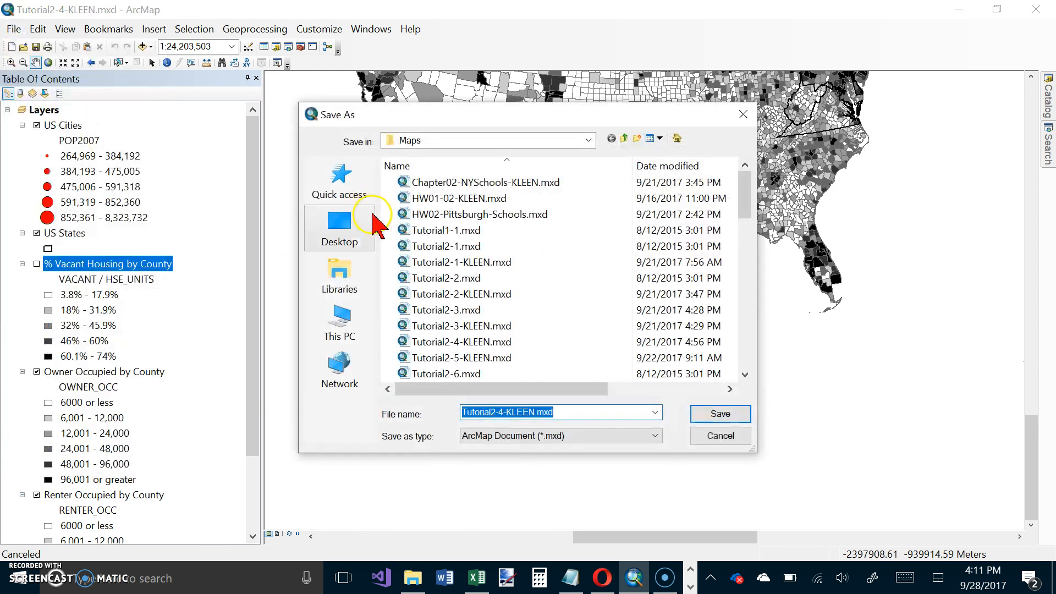
click(462, 357)
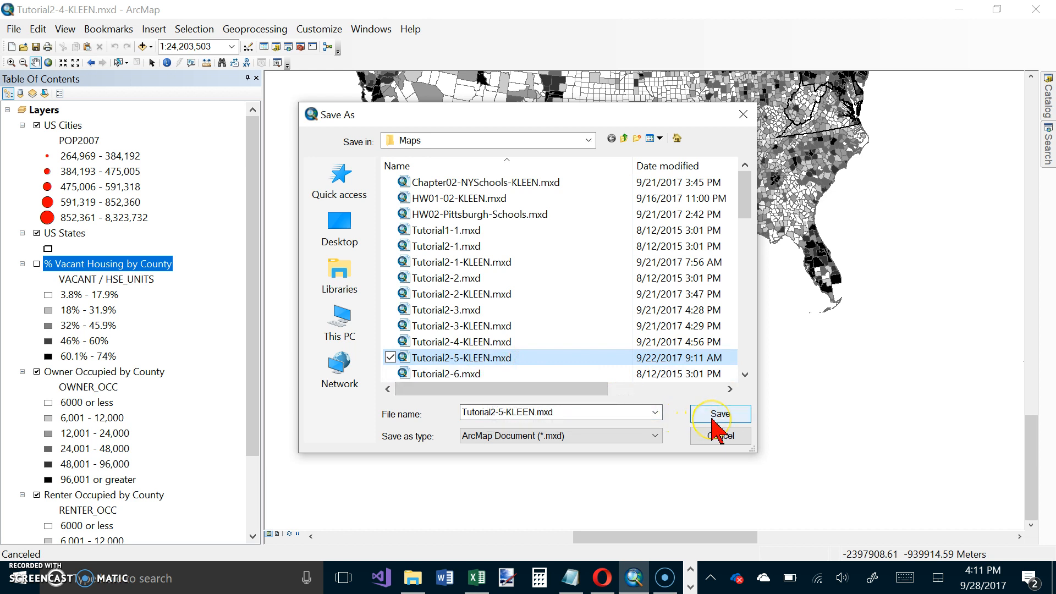
click(719, 414)
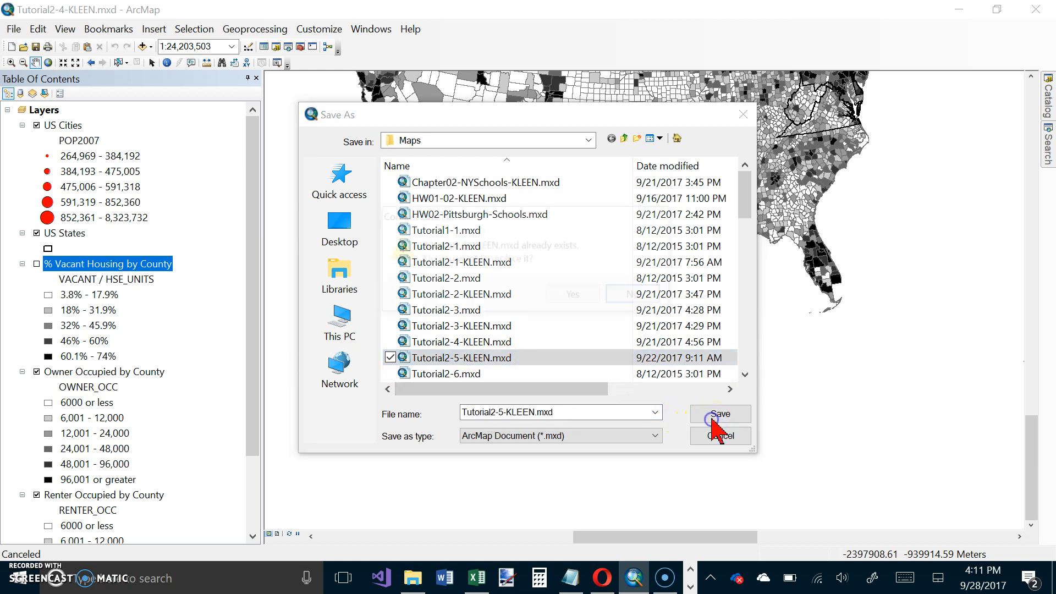
click(719, 413)
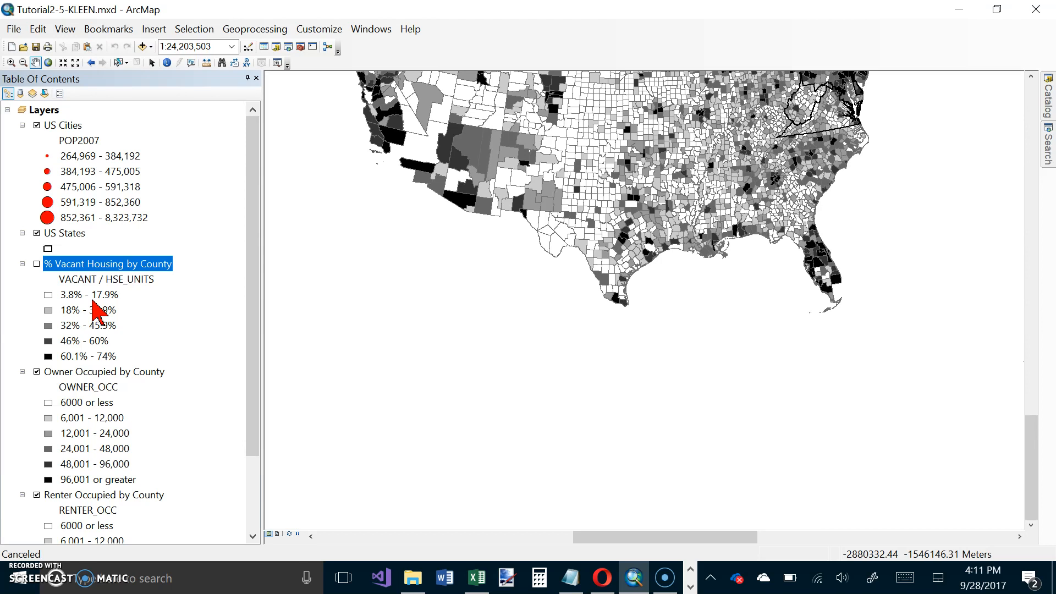
Step: Copy the % Vacant Housing by County layer and paste a duplicate via Edit > Paste
right_click(108, 263)
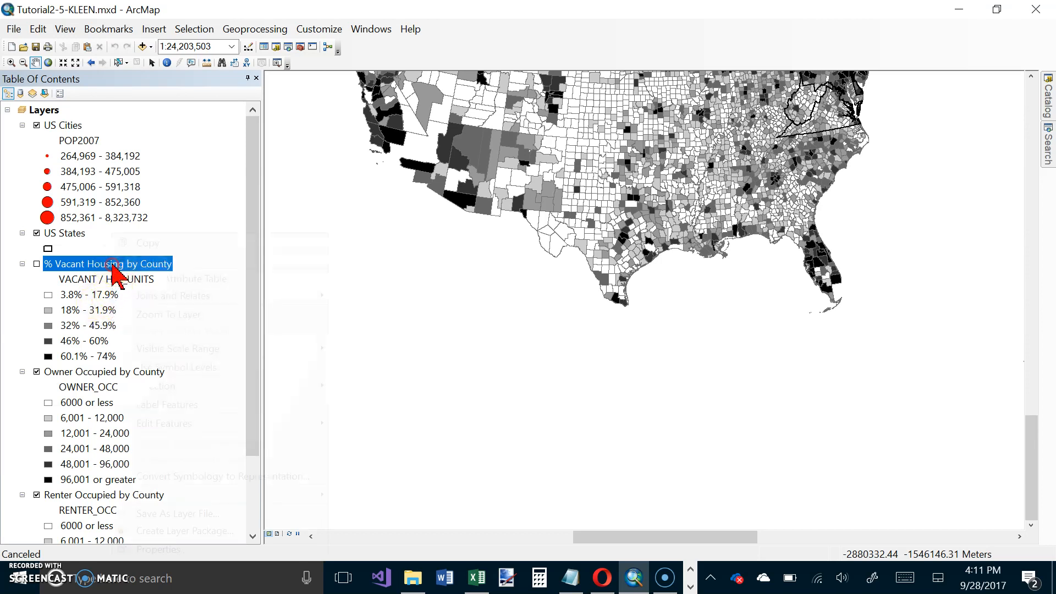
right_click(108, 263)
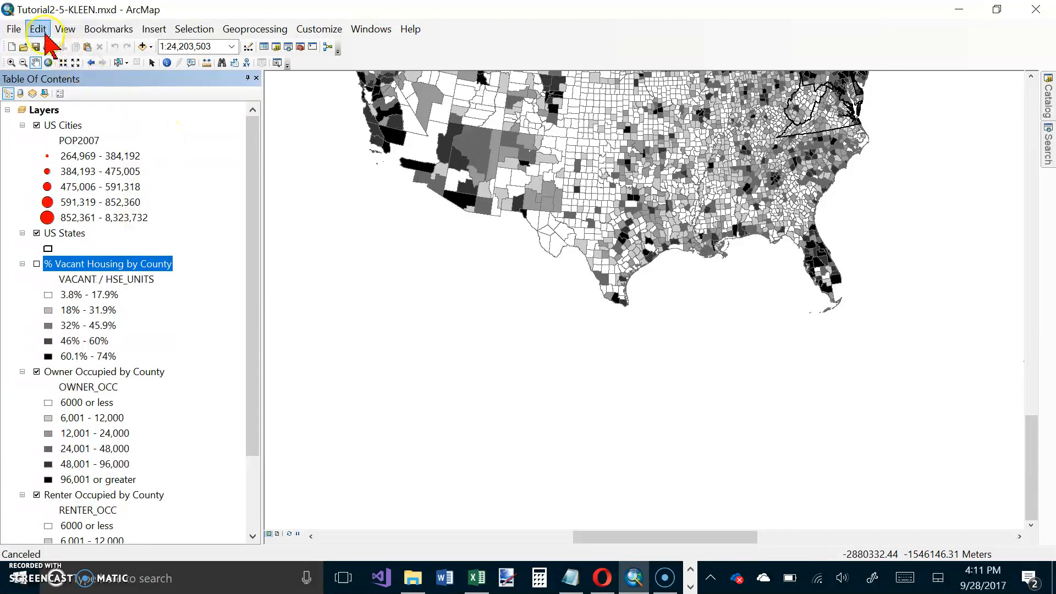
click(37, 28)
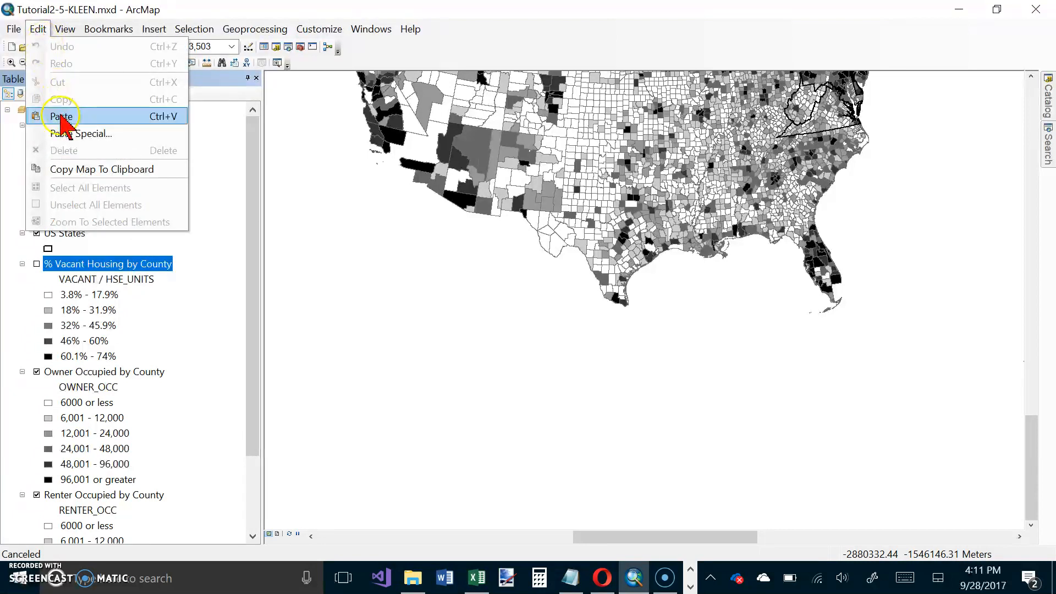
mouse_move(66, 121)
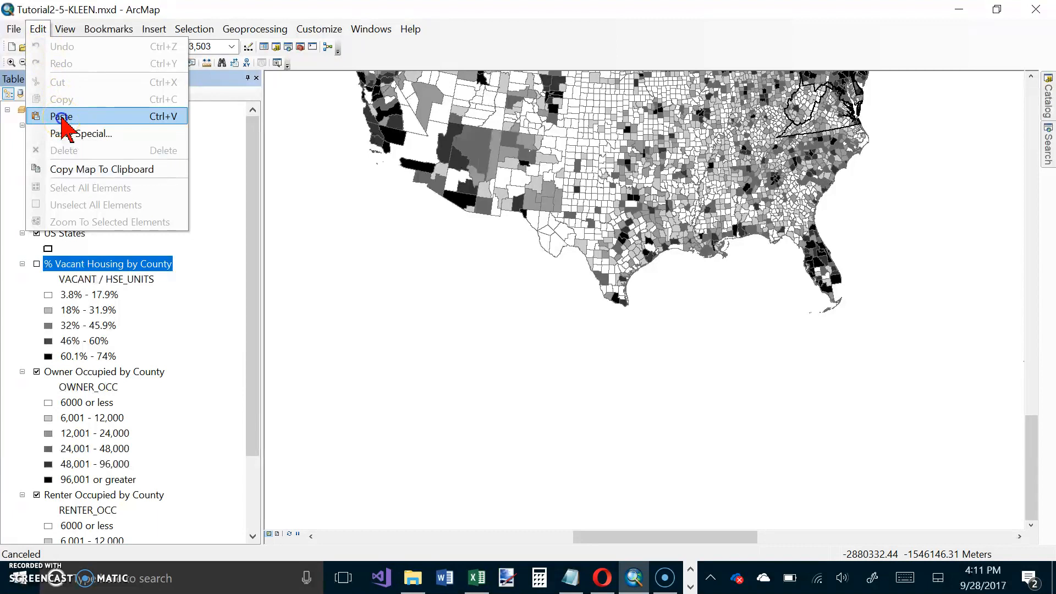
click(61, 116)
text(Vacant Housing Density)
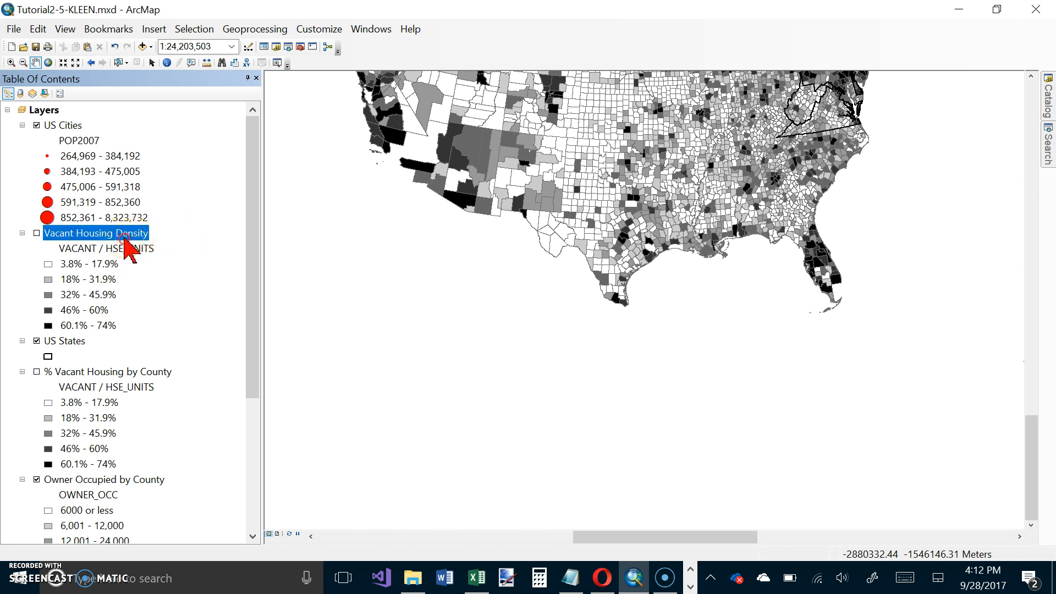
Step: Set the Vacant Housing Density layer's symbology normalization field to ALAND10
right_click(95, 233)
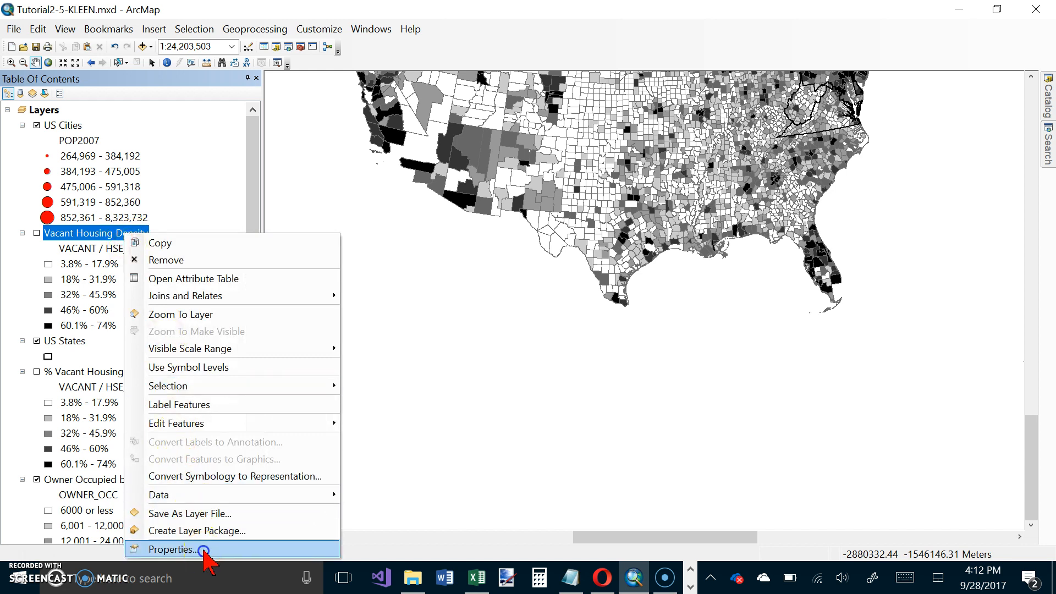
click(178, 549)
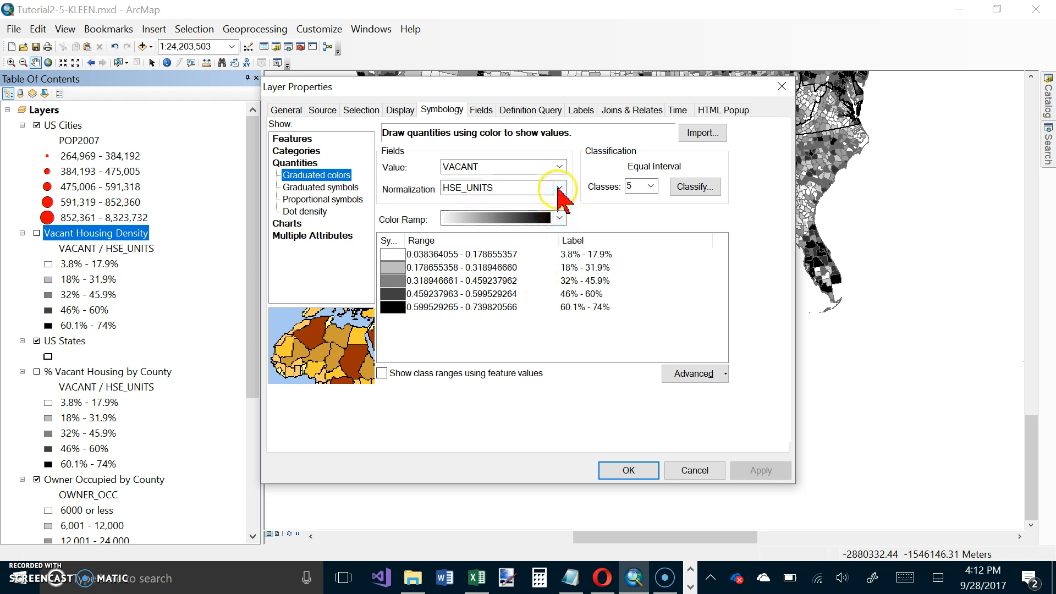
click(557, 188)
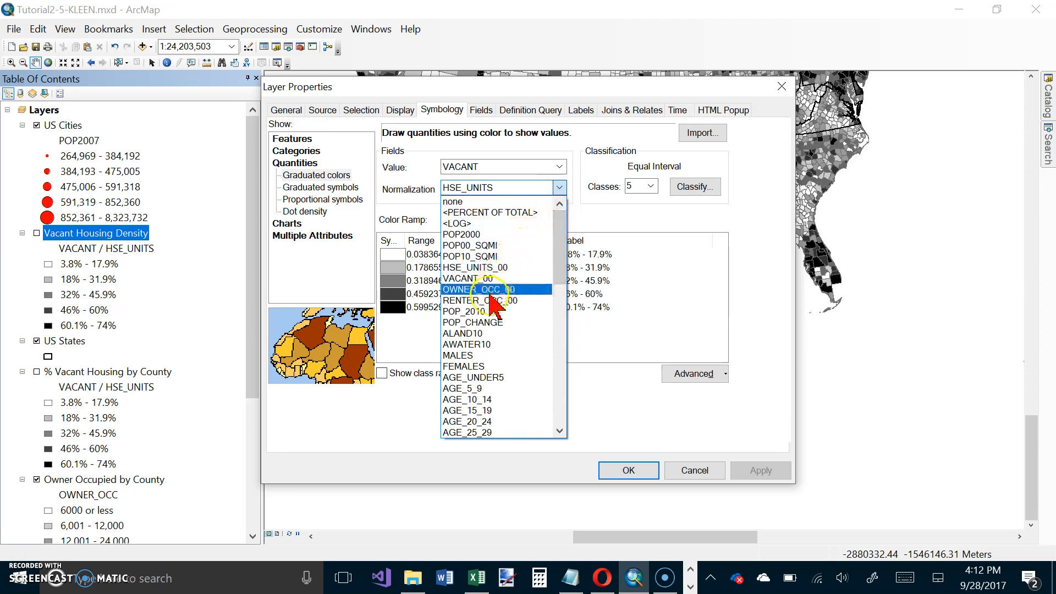
click(464, 333)
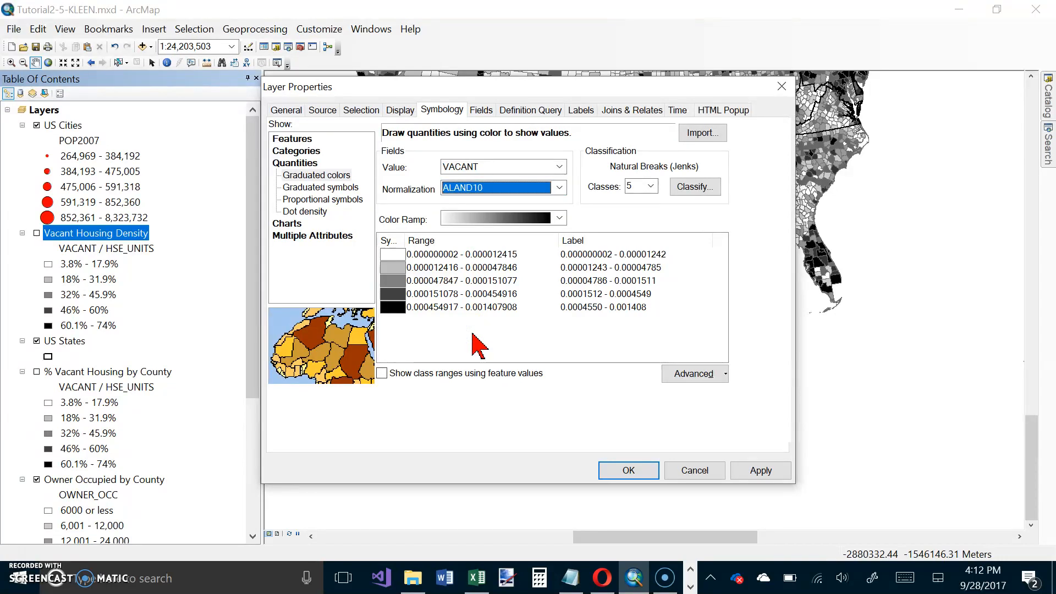
click(627, 470)
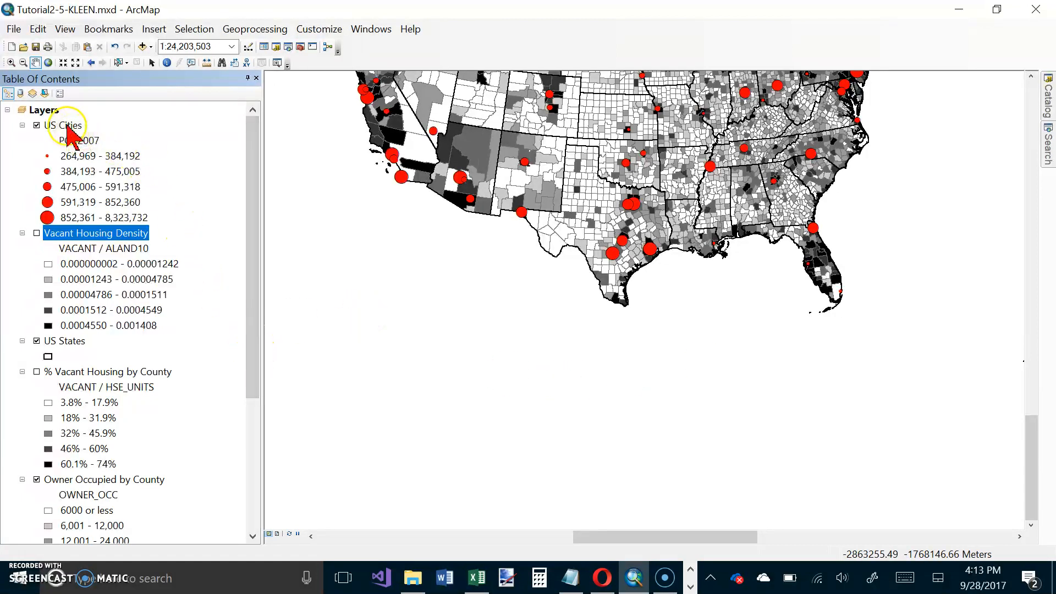
Step: Bring up the US Cities layer's context menu to label city features
right_click(60, 125)
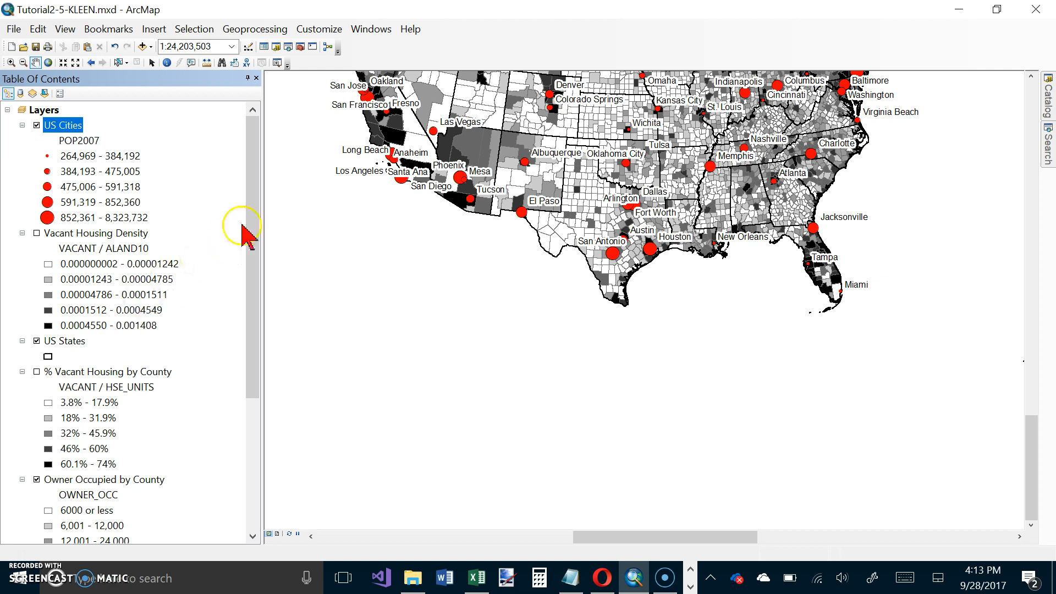
mouse_move(1040, 458)
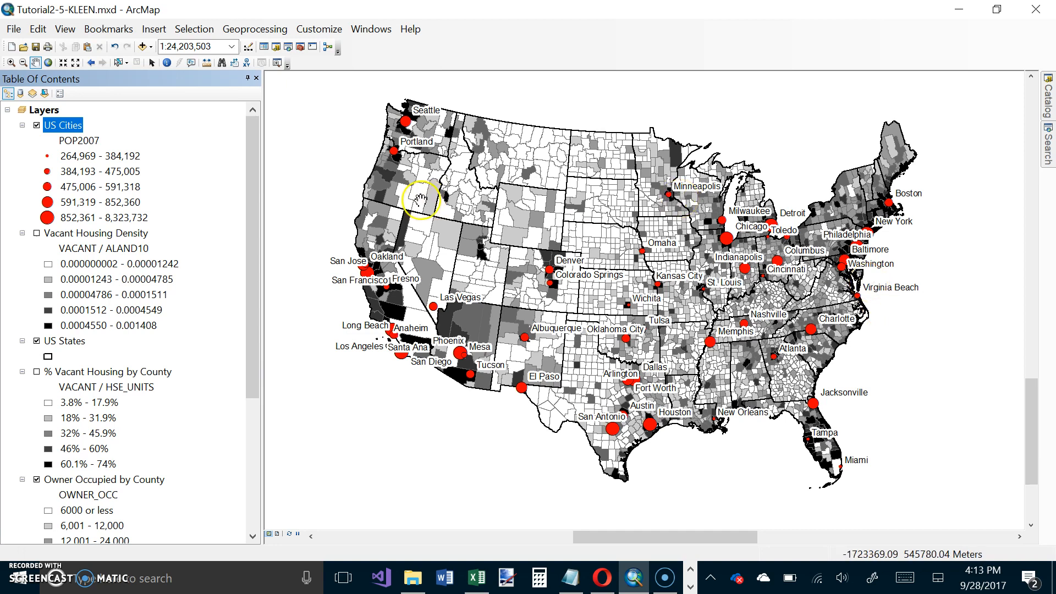
Step: Zoom the map to the saved New York bookmark
click(107, 28)
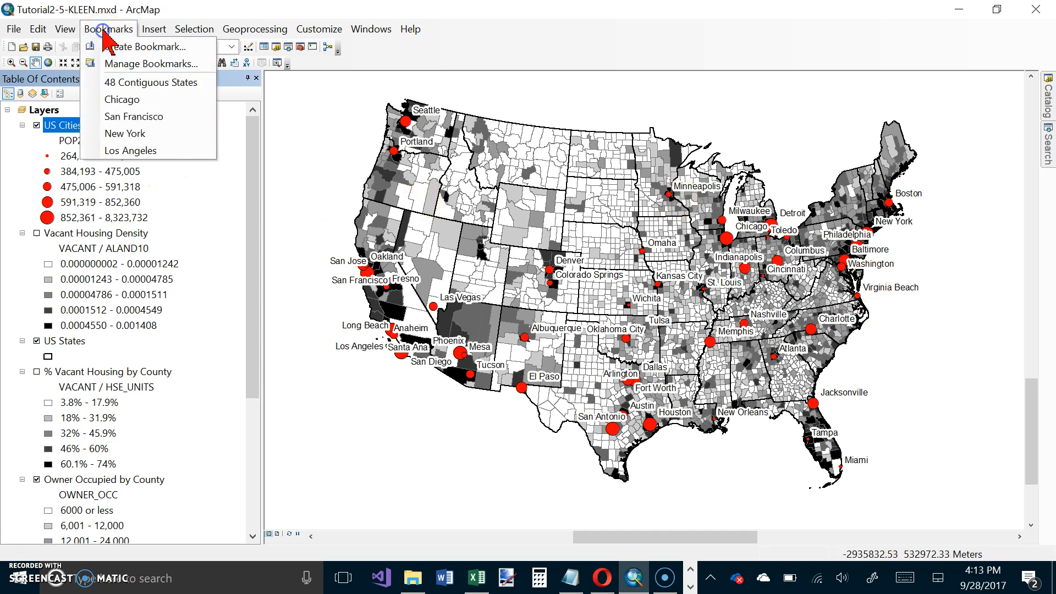
mouse_move(131, 133)
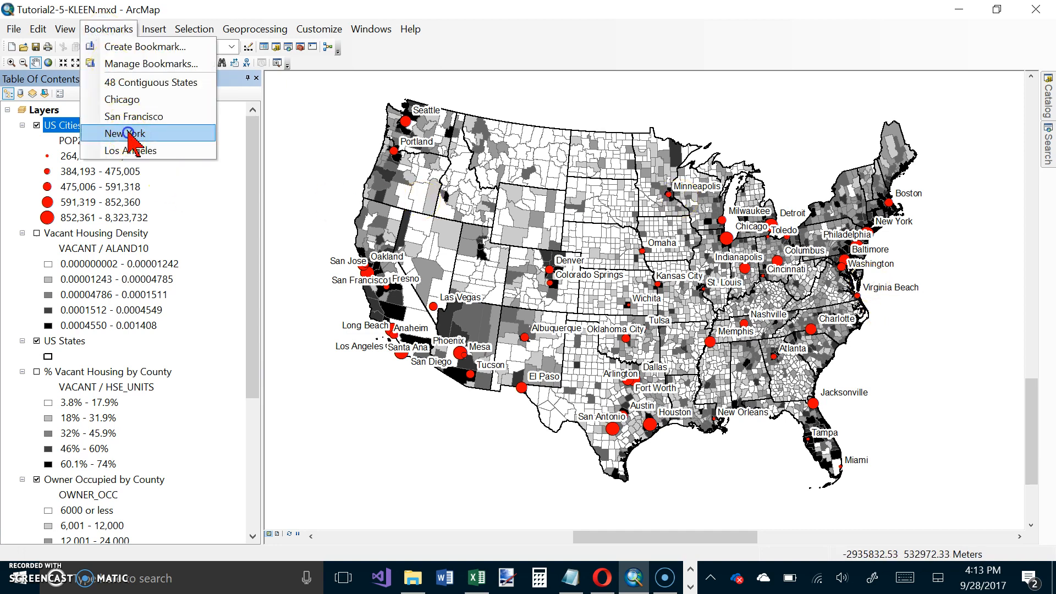
click(128, 133)
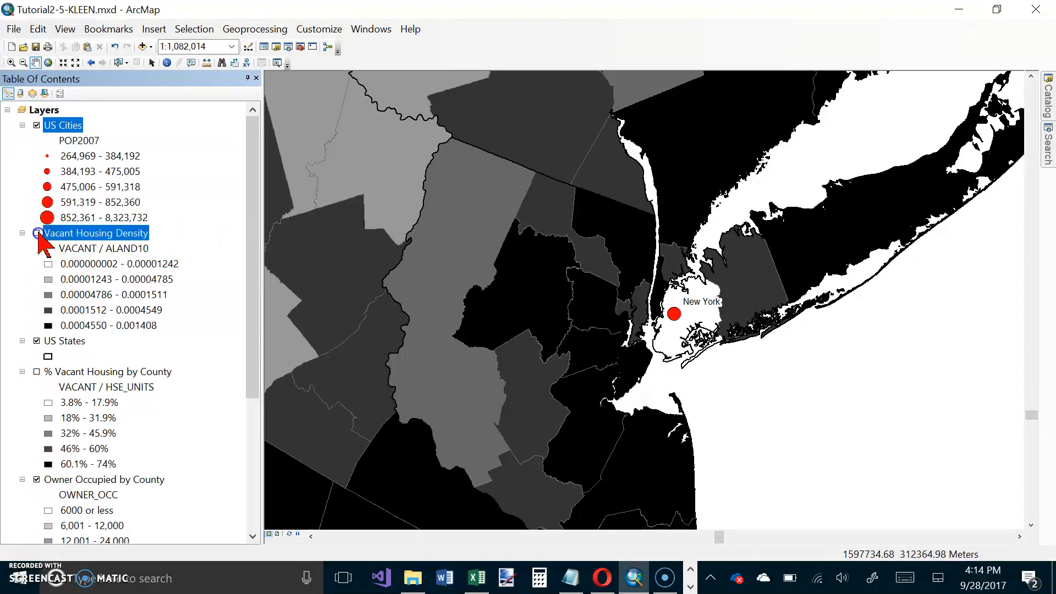
Step: Display the Vacant Housing Density layer and zoom to the Los Angeles bookmark
click(37, 232)
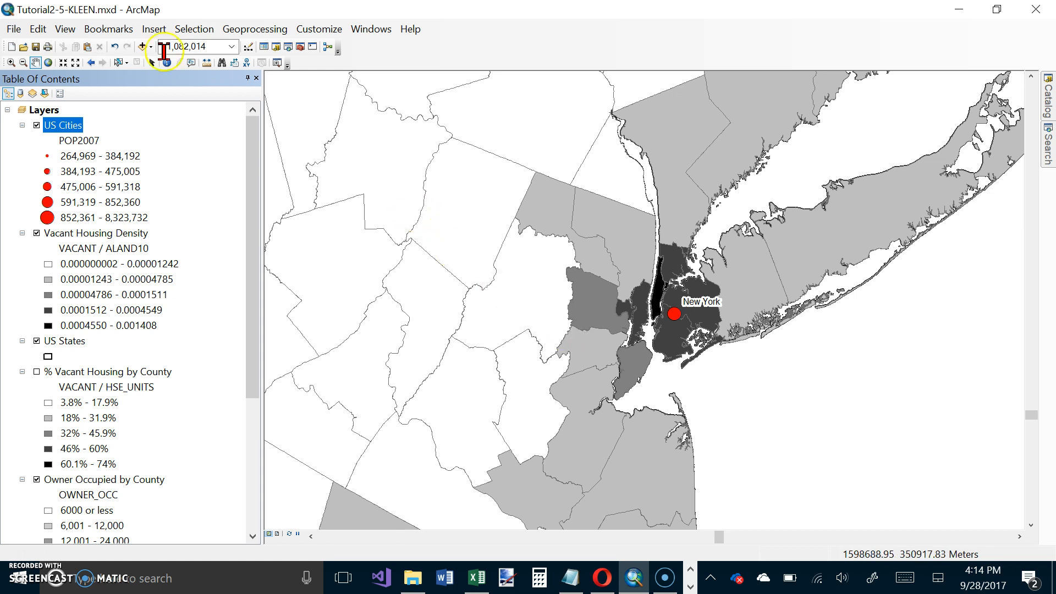
click(107, 29)
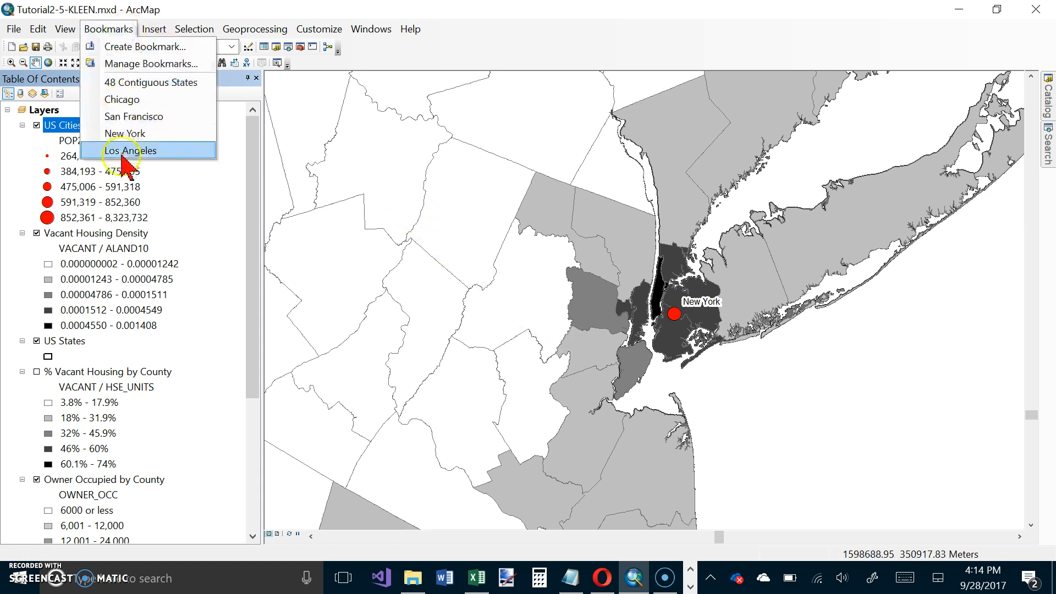
click(129, 150)
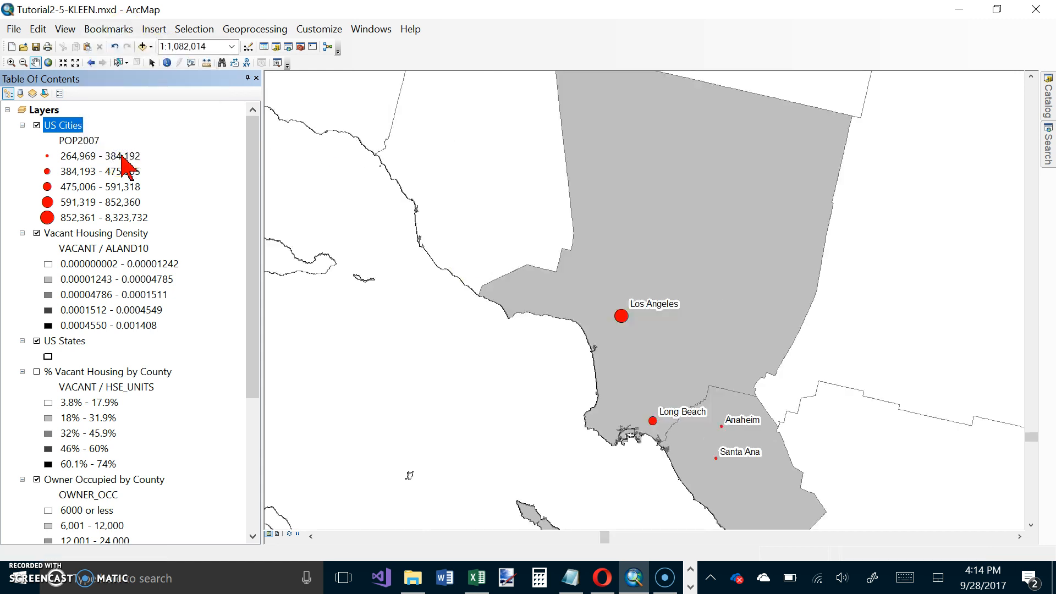